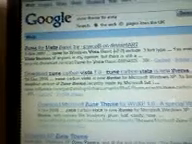
scroll(down, 3)
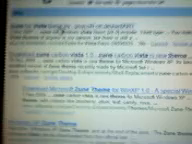